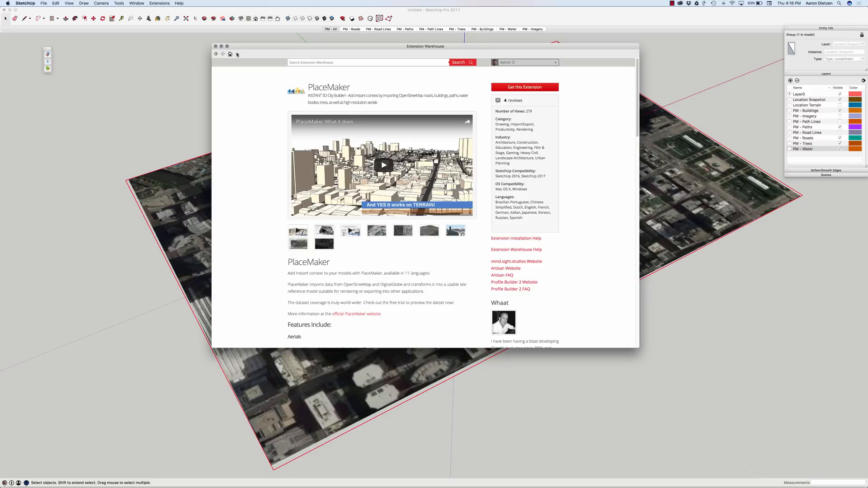
Step: Close the Extension Warehouse window and show the PlaceMaker Make Place panel
{"action": "left_click", "coordinate": [213, 45]}
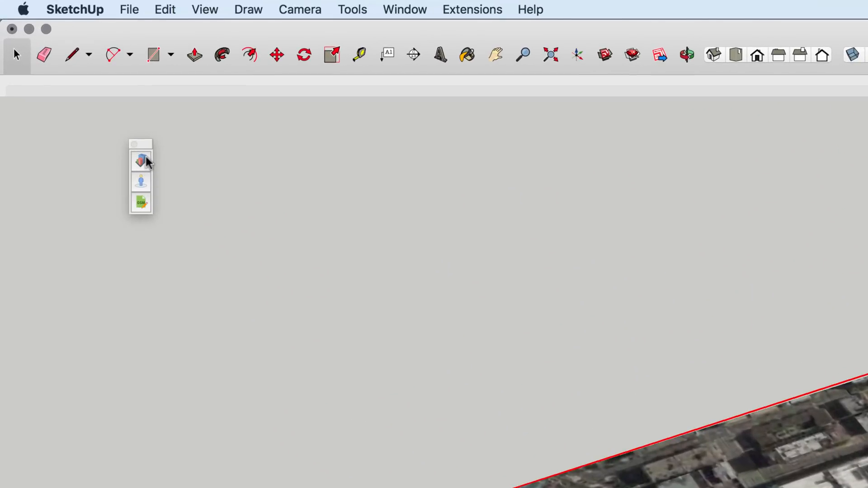
{"action": "left_click", "coordinate": [141, 160]}
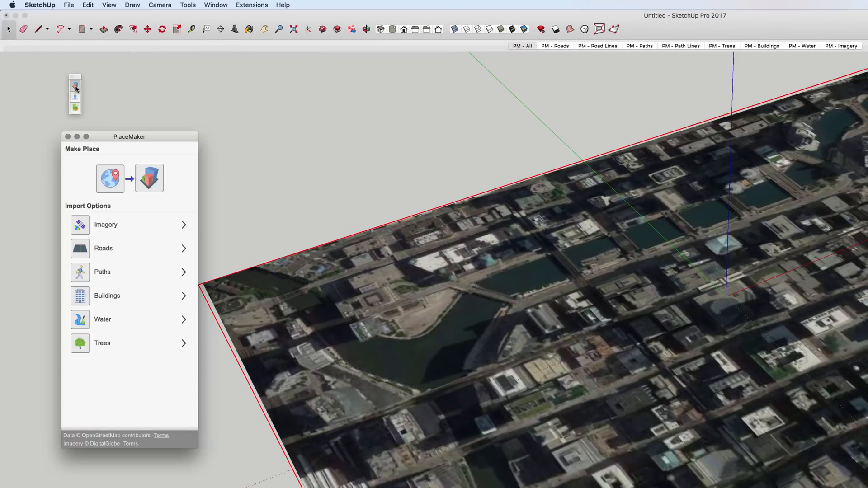
{"action": "mouse_move", "coordinate": [156, 142]}
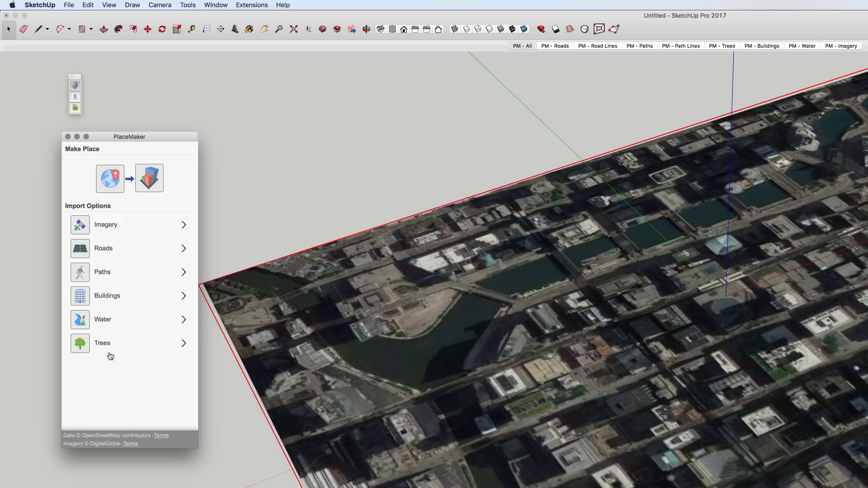
{"action": "mouse_move", "coordinate": [94, 253]}
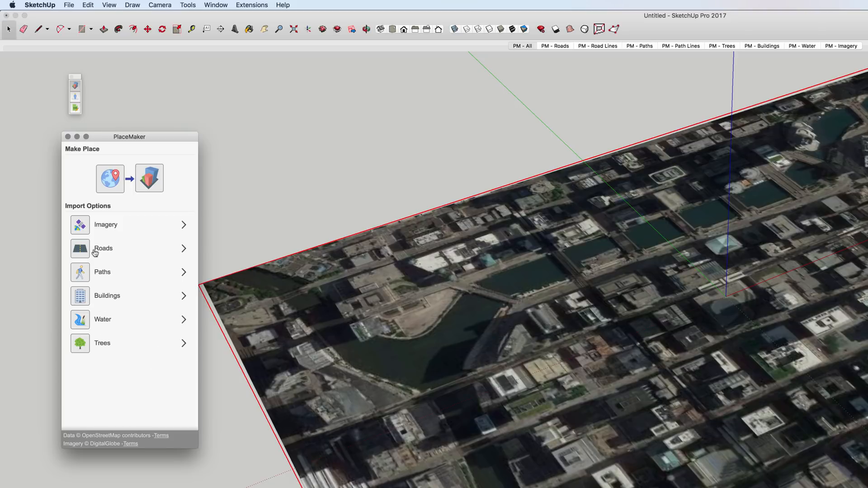
{"action": "mouse_move", "coordinate": [78, 100]}
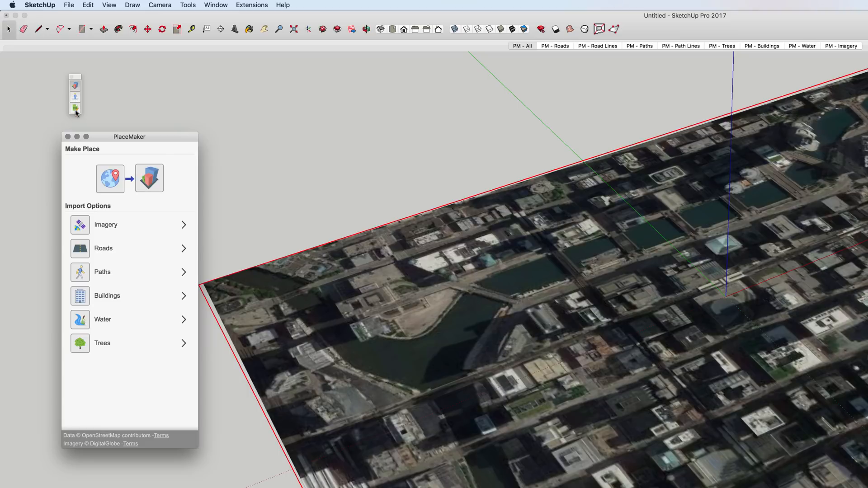
{"action": "mouse_move", "coordinate": [121, 138]}
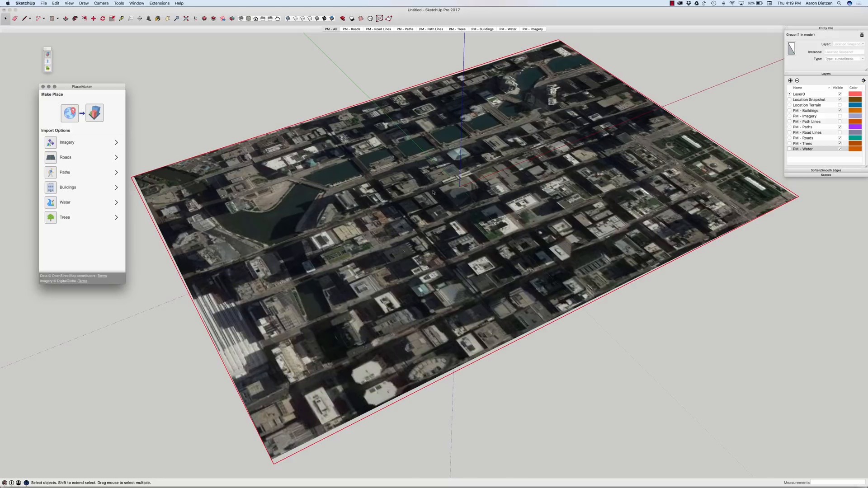
{"action": "mouse_move", "coordinate": [403, 202]}
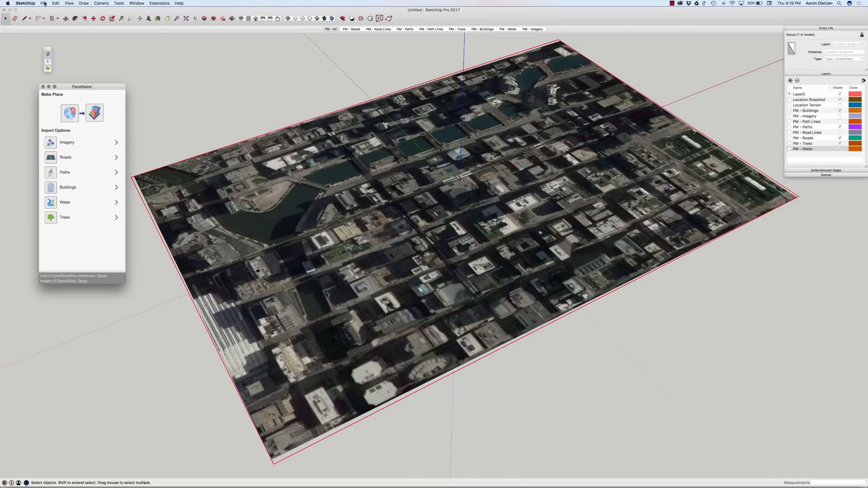
{"action": "left_click", "coordinate": [43, 3]}
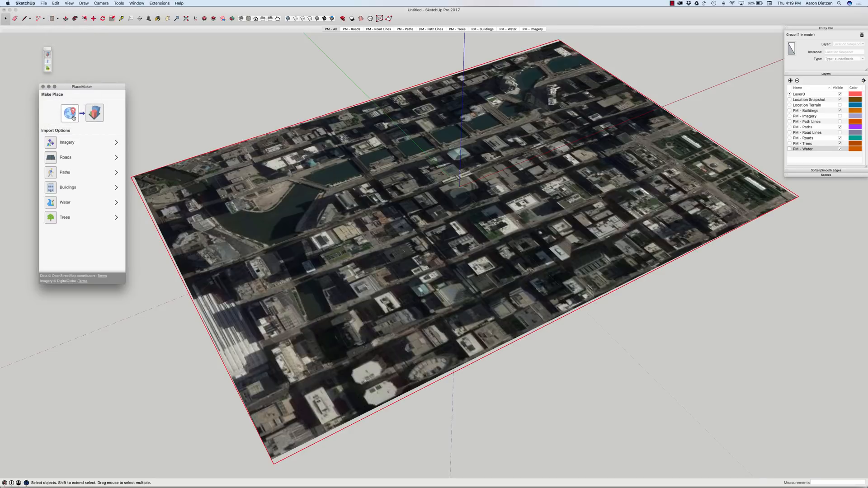
{"action": "mouse_move", "coordinate": [70, 114]}
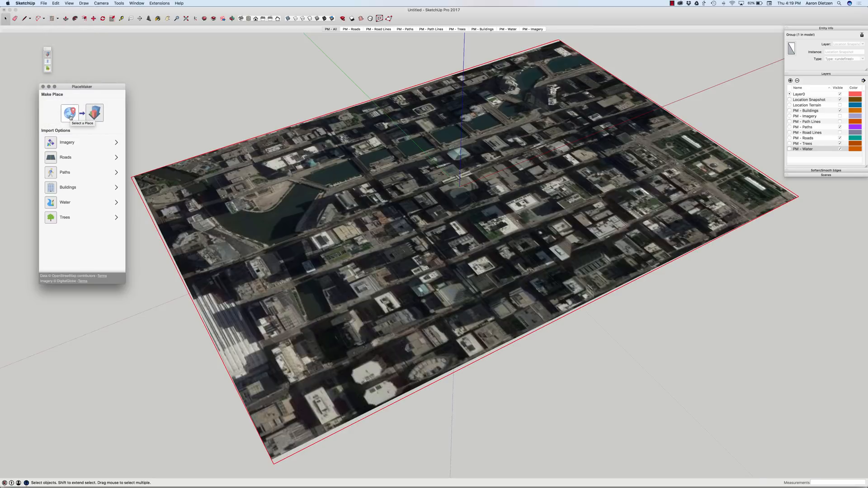
{"action": "mouse_move", "coordinate": [380, 157]}
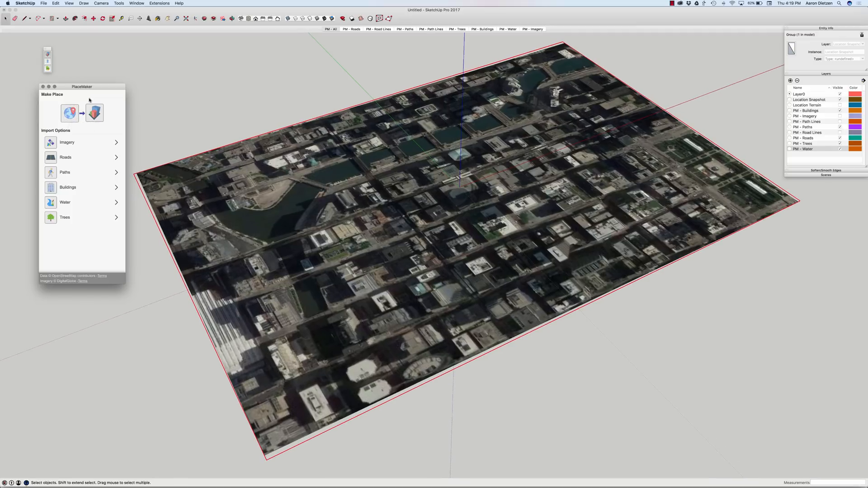
{"action": "mouse_move", "coordinate": [84, 102]}
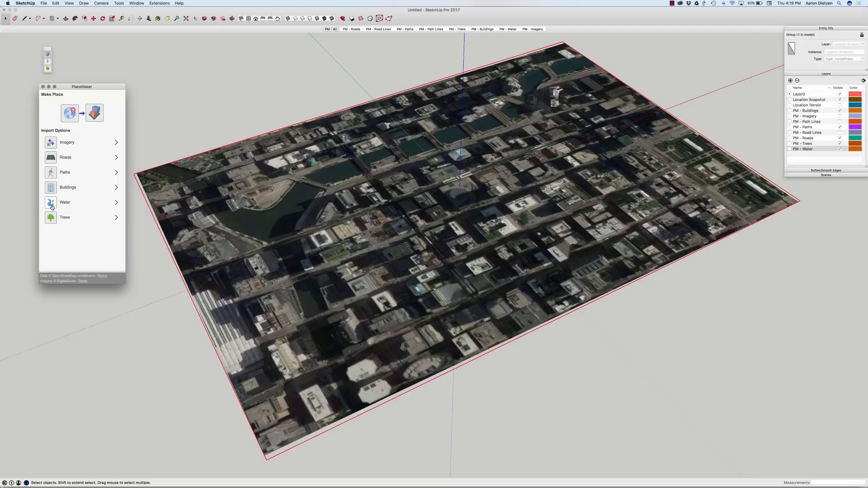
{"action": "mouse_move", "coordinate": [51, 206]}
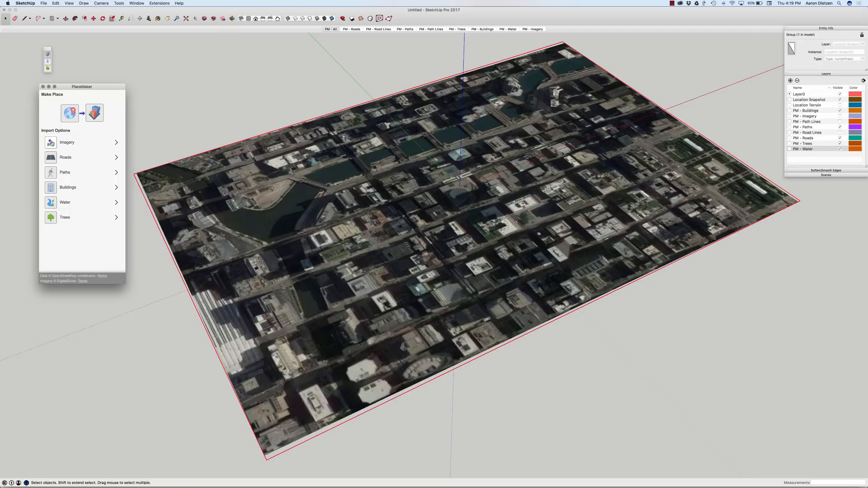
{"action": "mouse_move", "coordinate": [67, 143]}
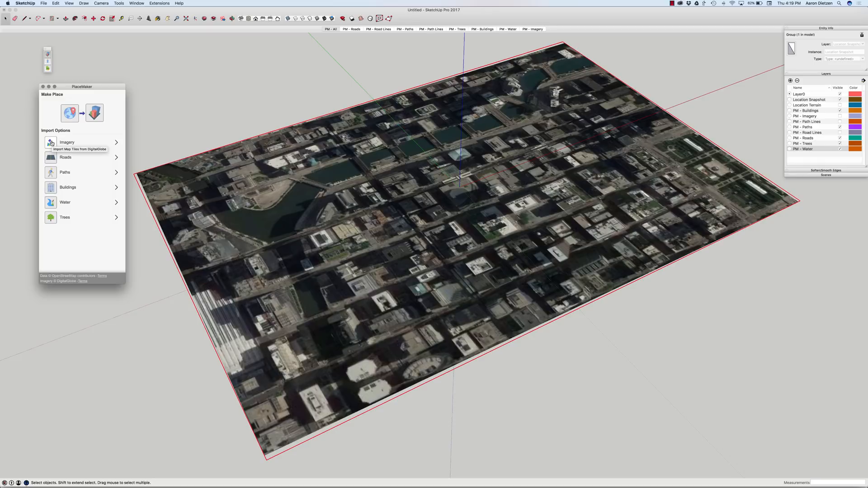
{"action": "mouse_move", "coordinate": [55, 163]}
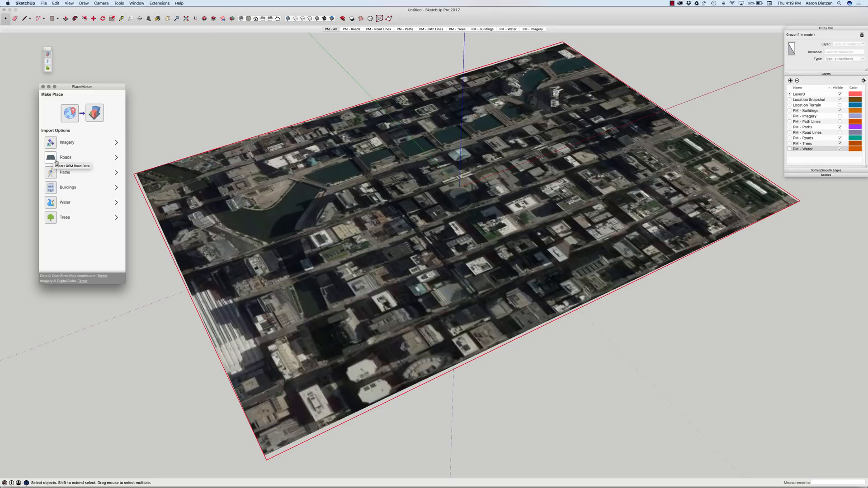
{"action": "mouse_move", "coordinate": [50, 226]}
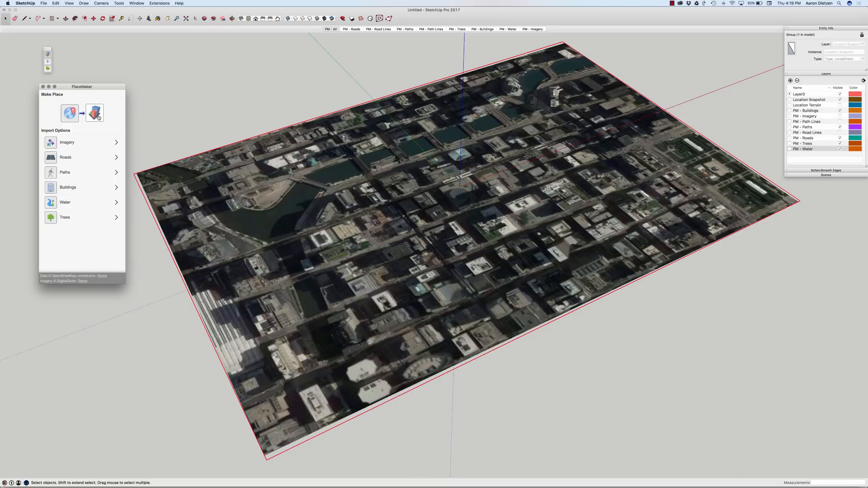
{"action": "mouse_move", "coordinate": [95, 113]}
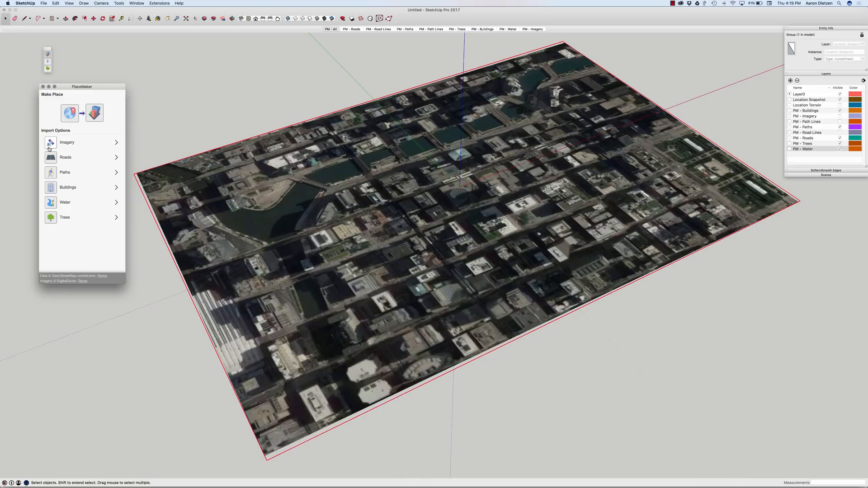
{"action": "mouse_move", "coordinate": [50, 143]}
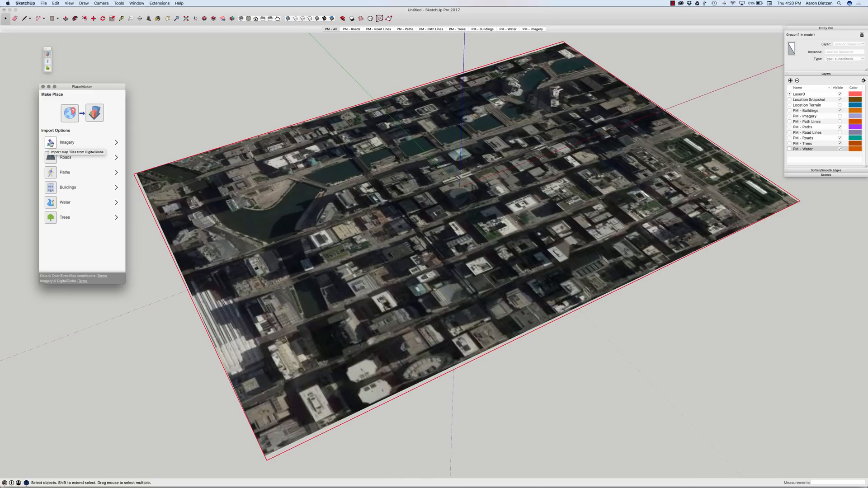
{"action": "mouse_move", "coordinate": [320, 181]}
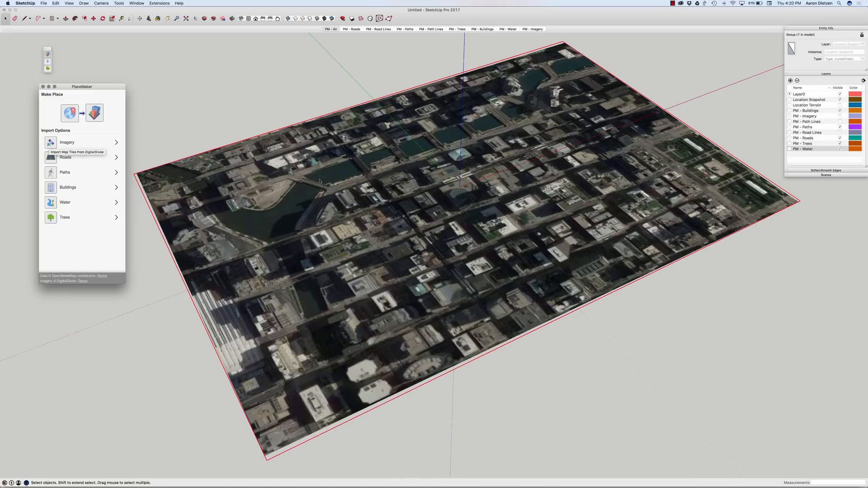
{"action": "mouse_move", "coordinate": [483, 191]}
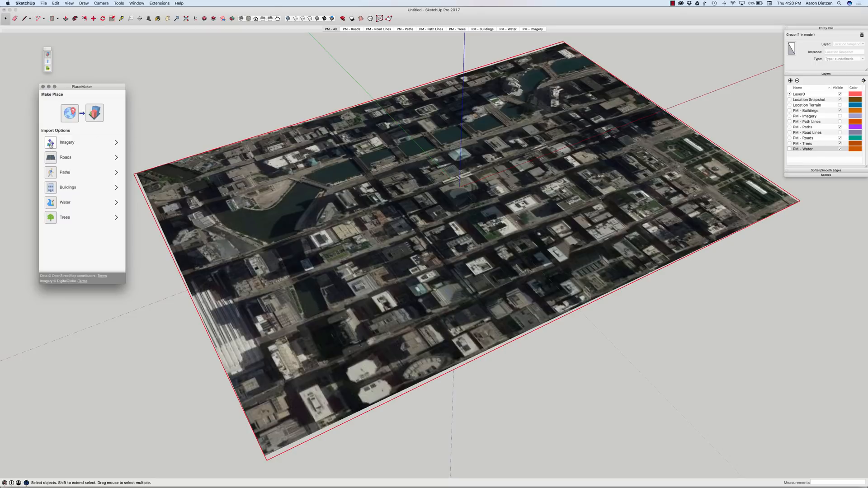
Step: Import the aerial imagery for the Chicago site, confirming the download of 24 cached tiles
{"action": "left_click", "coordinate": [67, 142]}
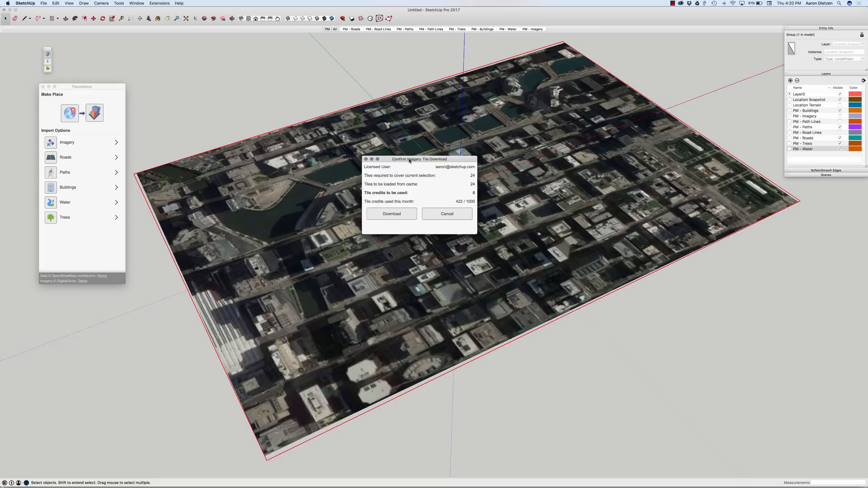
{"action": "mouse_move", "coordinate": [361, 80]}
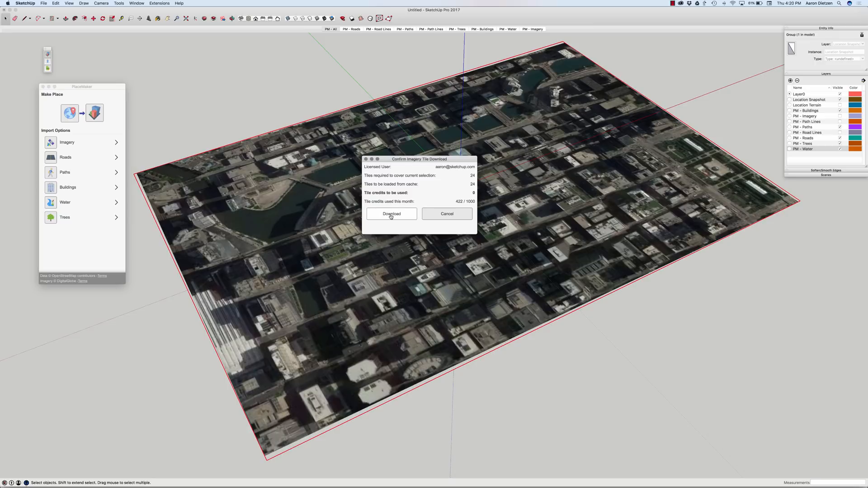
{"action": "left_click", "coordinate": [391, 214]}
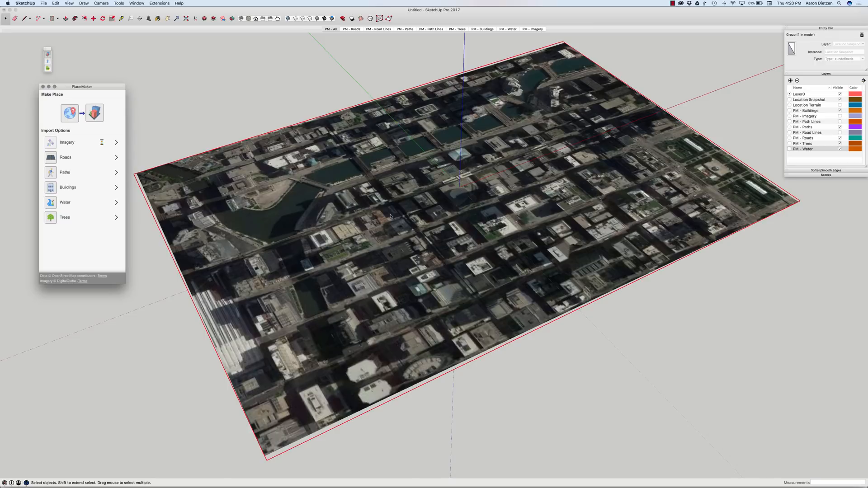
Step: Import OSM tree locations onto the imagery surface, dismissing the select-a-surface alert
{"action": "left_click", "coordinate": [101, 142]}
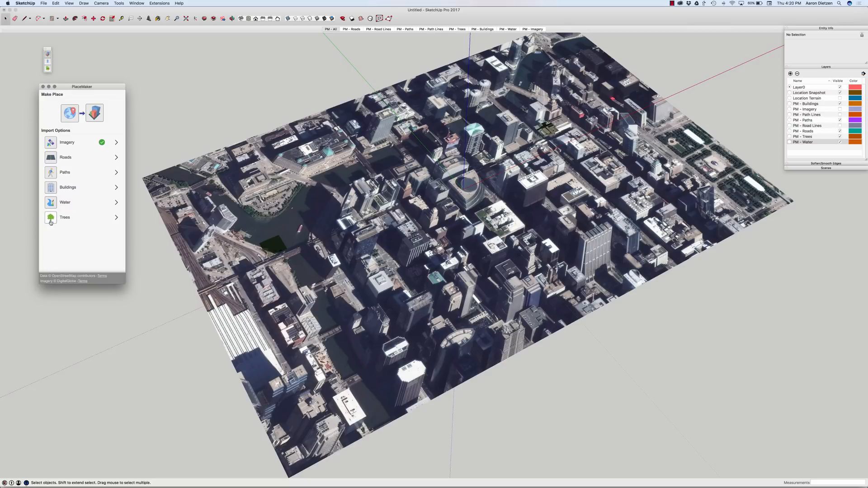
{"action": "mouse_move", "coordinate": [50, 221]}
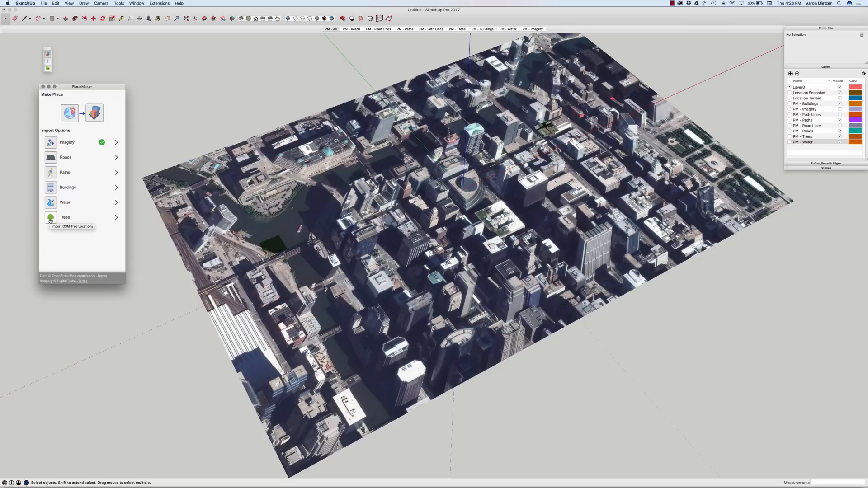
{"action": "left_click", "coordinate": [65, 217]}
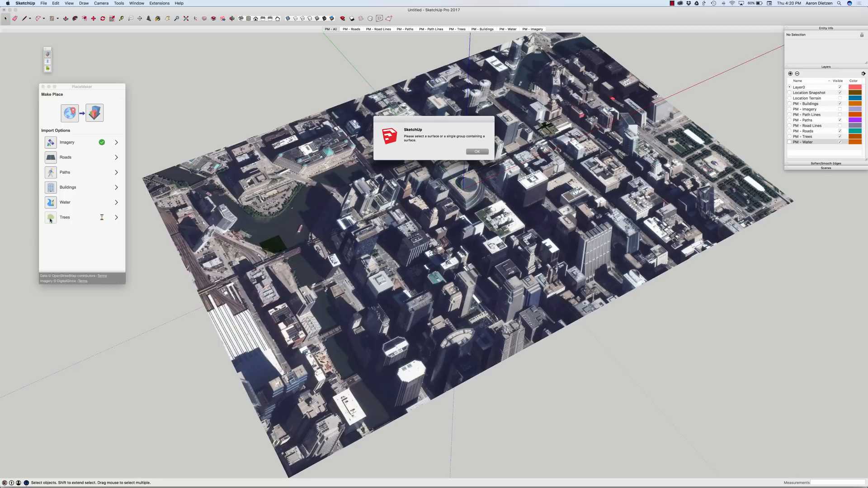
{"action": "left_click", "coordinate": [476, 152]}
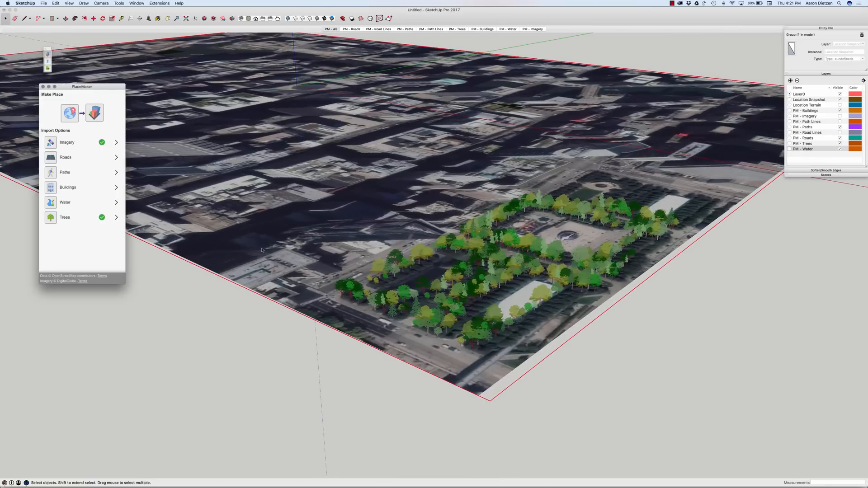
{"action": "left_click", "coordinate": [116, 218]}
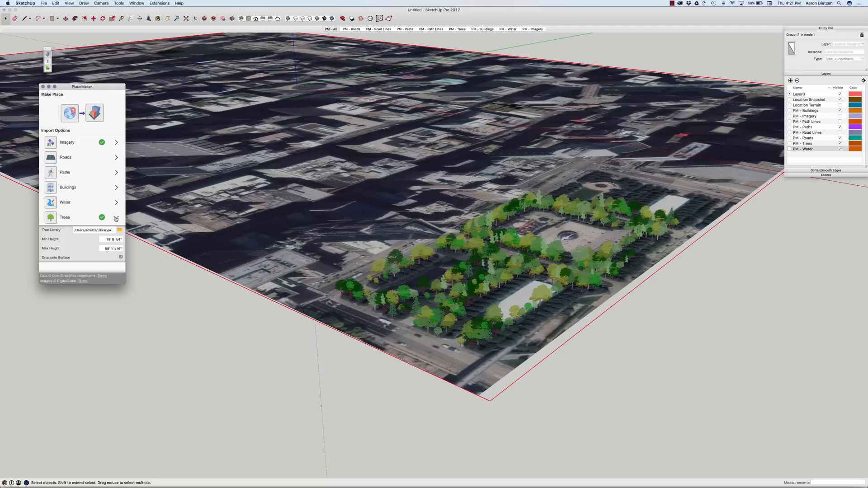
{"action": "left_click", "coordinate": [117, 217]}
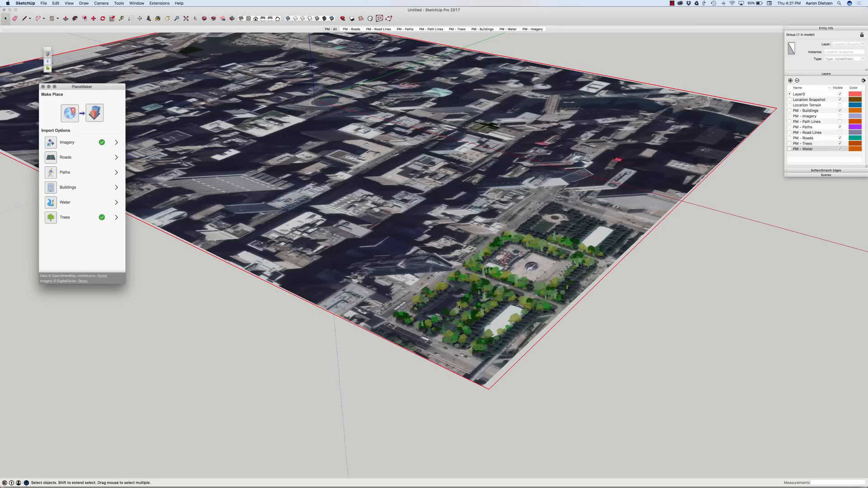
Step: Review the default road widths in the Roads settings, then show the Buildings height settings
{"action": "left_click", "coordinate": [116, 158]}
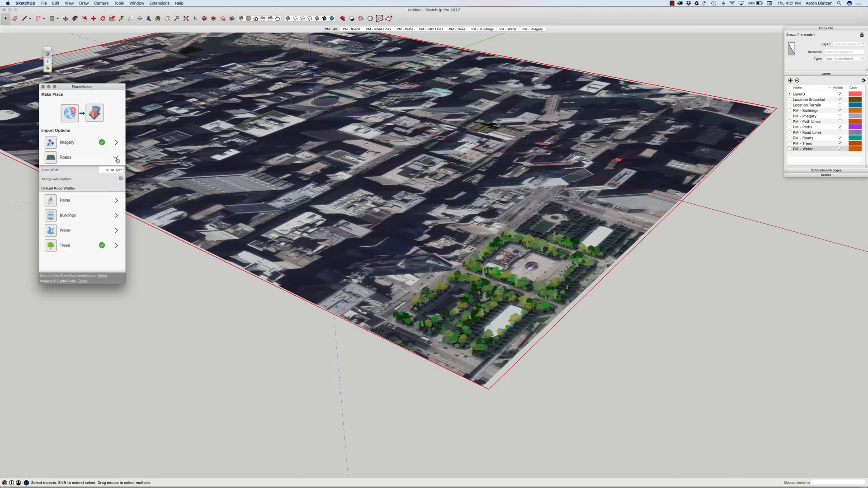
{"action": "left_click", "coordinate": [116, 158]}
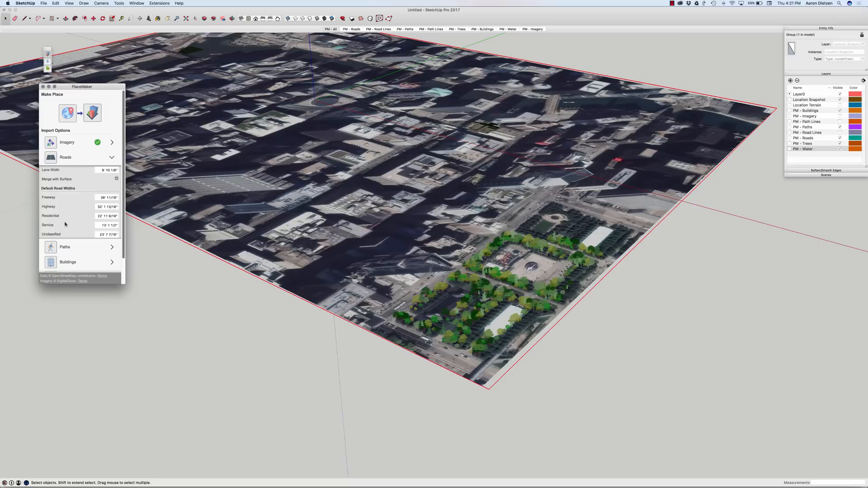
{"action": "left_click", "coordinate": [112, 157]}
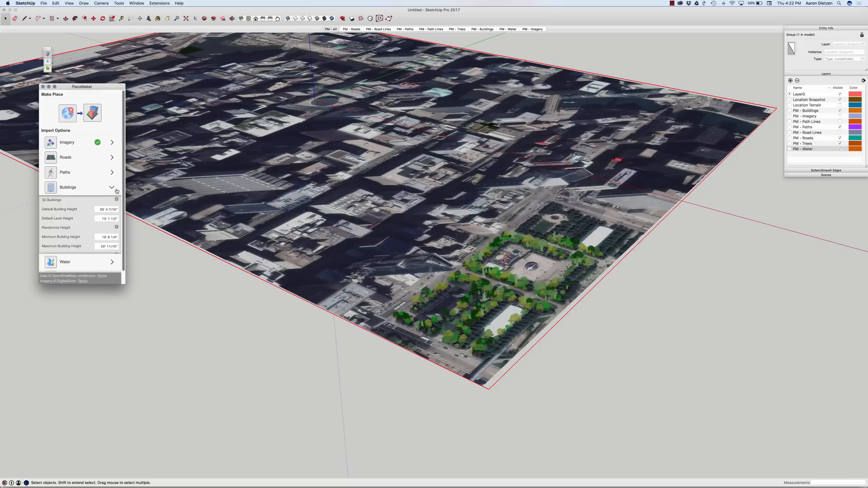
{"action": "left_click", "coordinate": [114, 188]}
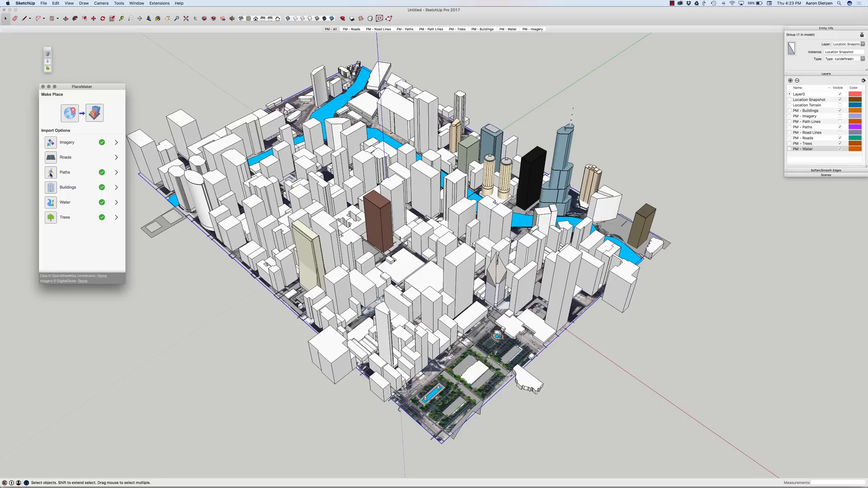
{"action": "mouse_move", "coordinate": [50, 157]}
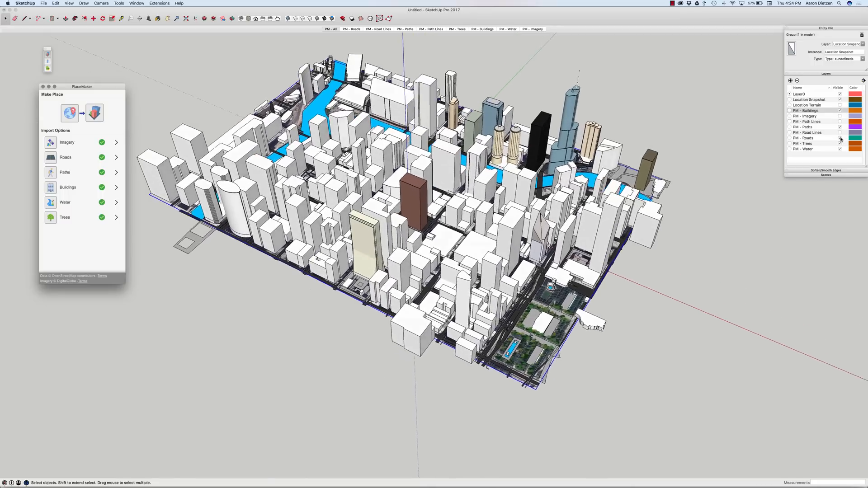
Step: Orbit the Chicago model to inspect the imported buildings, water, paths and roads
{"action": "left_click_drag", "start_coordinate": [421, 221], "coordinate": [443, 210]}
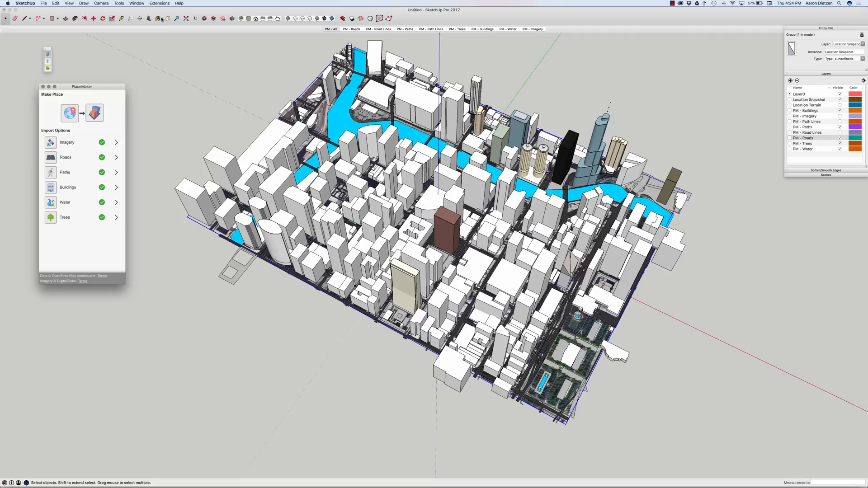
Step: Switch to the PM - New York.skp sample model of lower Manhattan
{"action": "left_click", "coordinate": [136, 3]}
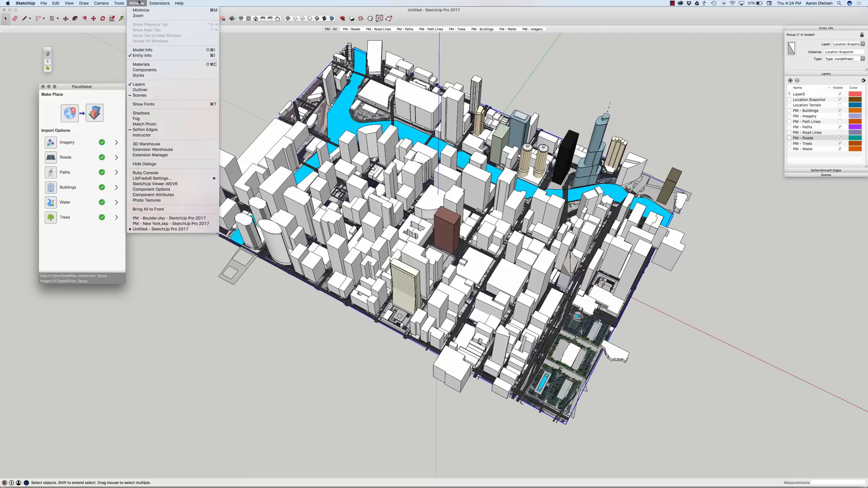
{"action": "mouse_move", "coordinate": [171, 223]}
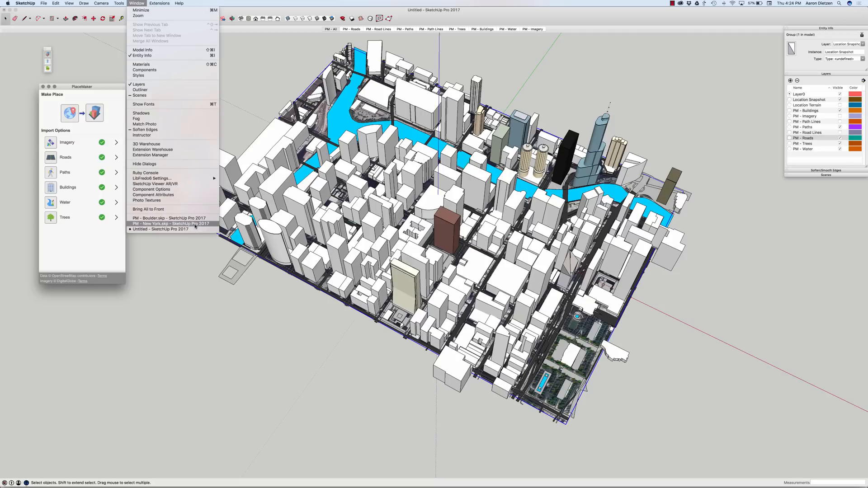
{"action": "left_click", "coordinate": [170, 223]}
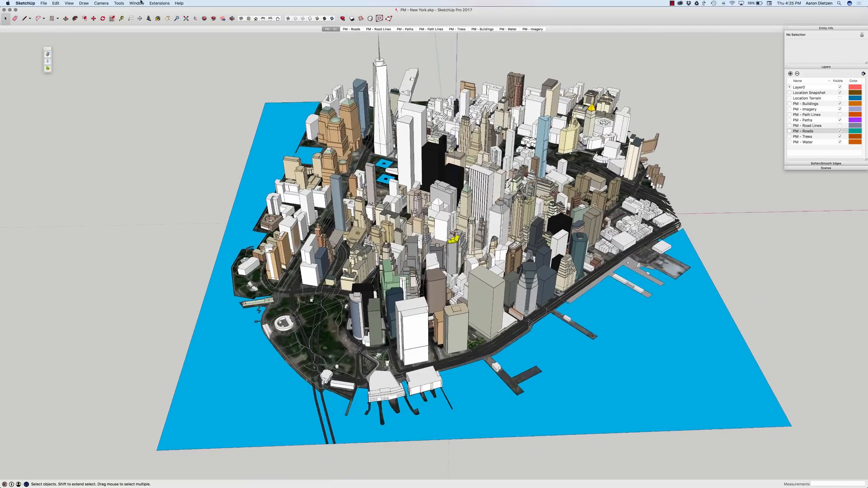
Step: Switch to the PM - Boulder.skp sample model with mountain terrain
{"action": "left_click", "coordinate": [136, 3]}
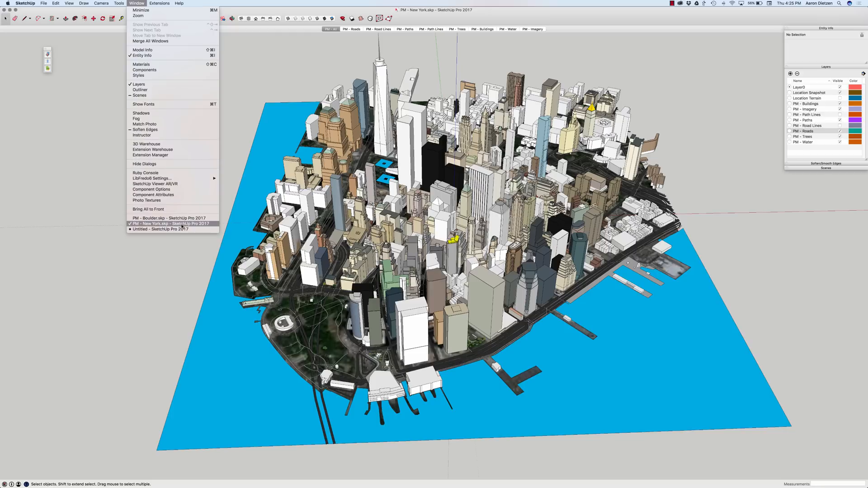
{"action": "left_click", "coordinate": [180, 222]}
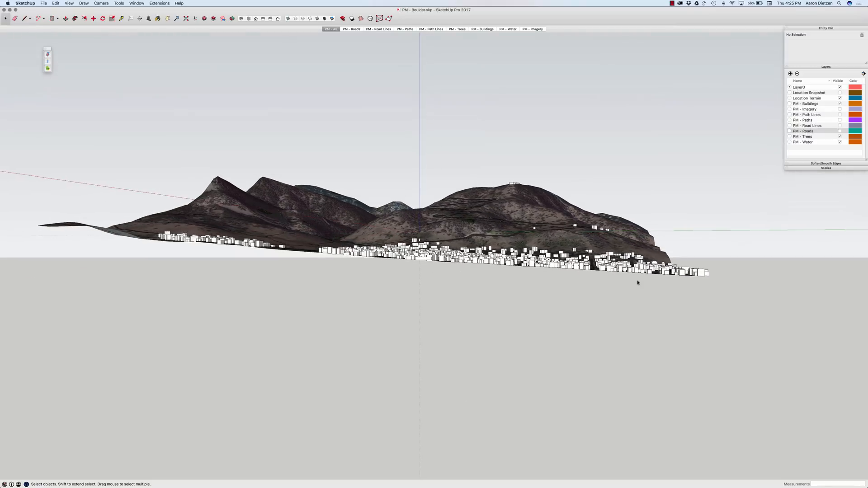
{"action": "mouse_move", "coordinate": [426, 276]}
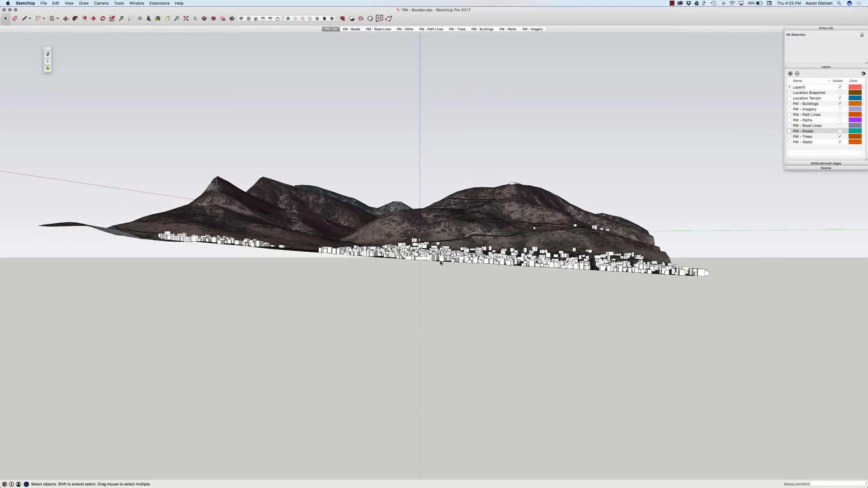